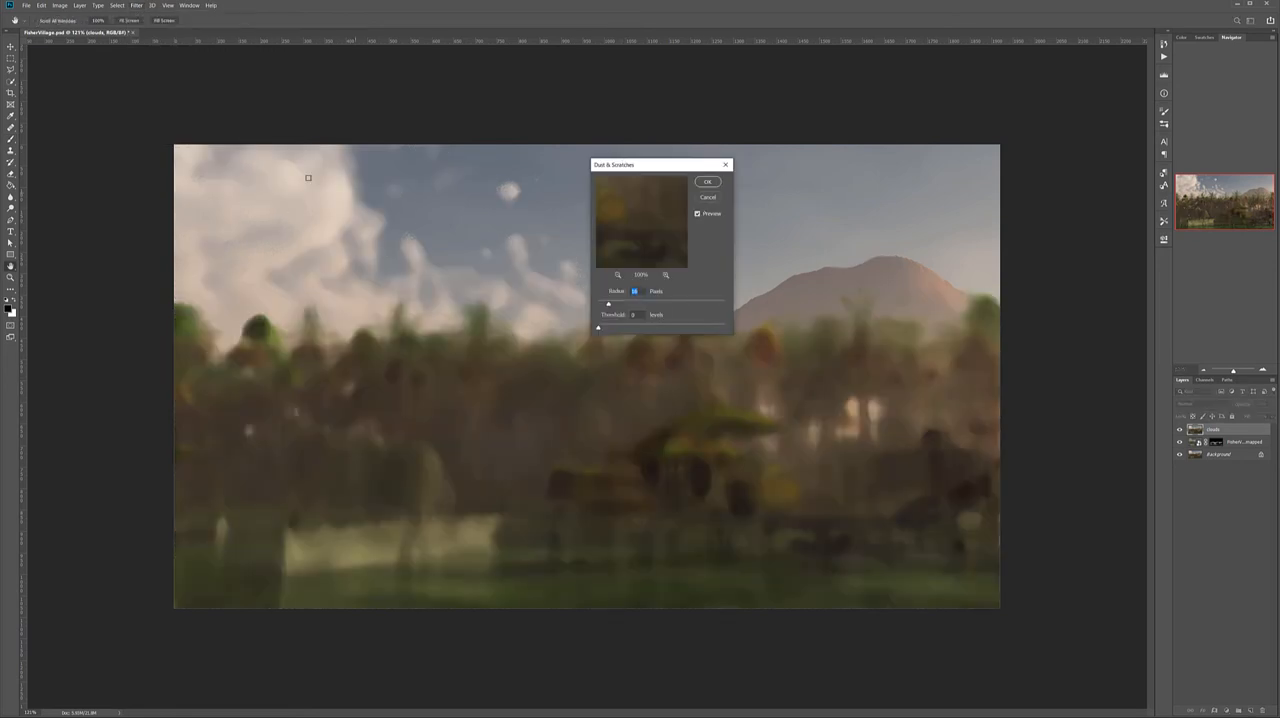
# - Apply the Dust & Scratches filter to the lagoon scene with the current settings
pyautogui.click(708, 182)
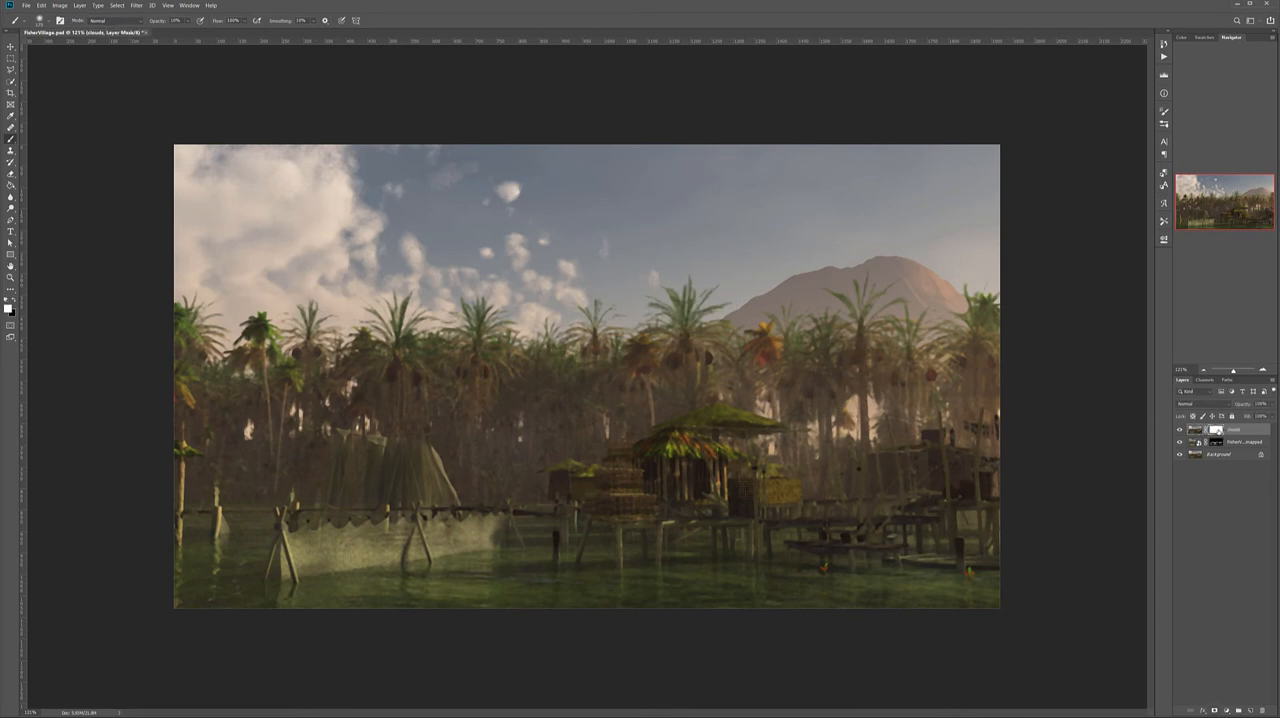